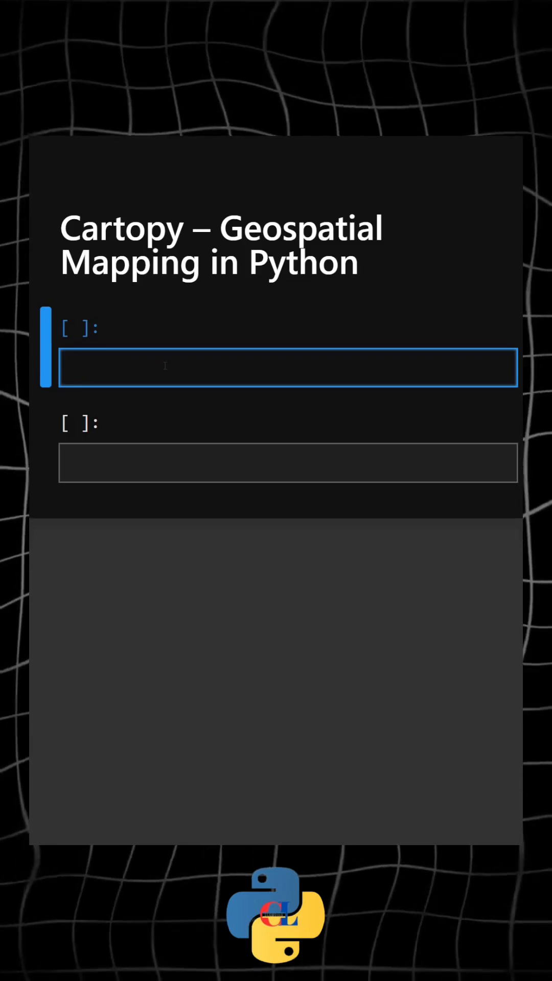
- Import matplotlib.pyplot as plt in the first code cell
{"action": "left_click", "coordinate": [165, 367]}
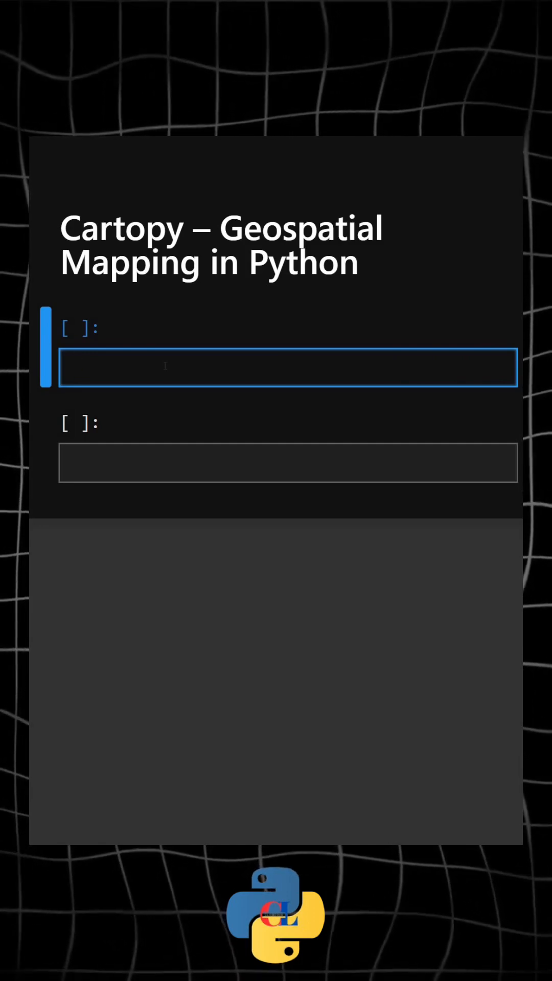
{"action": "type", "text": "import m"}
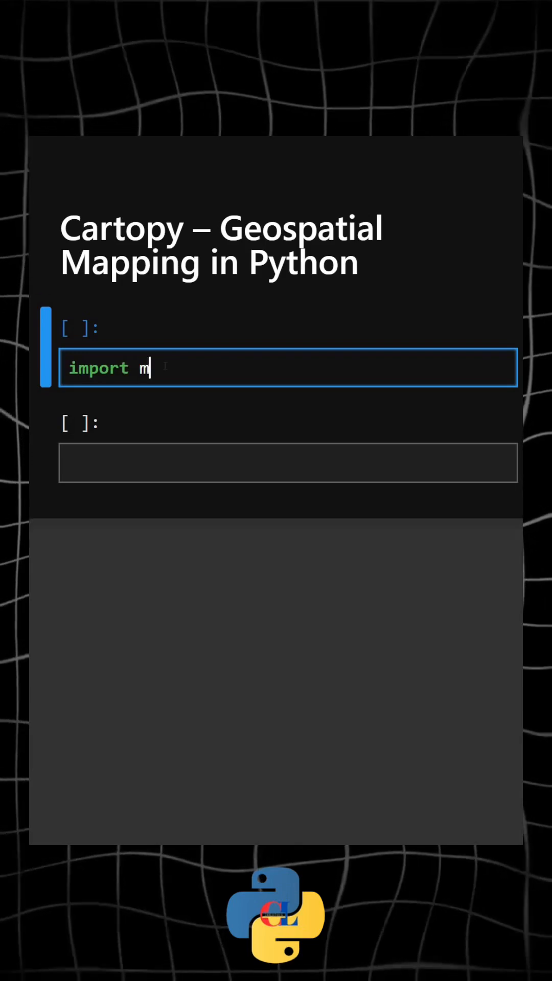
{"action": "type", "text": "atplotlib"}
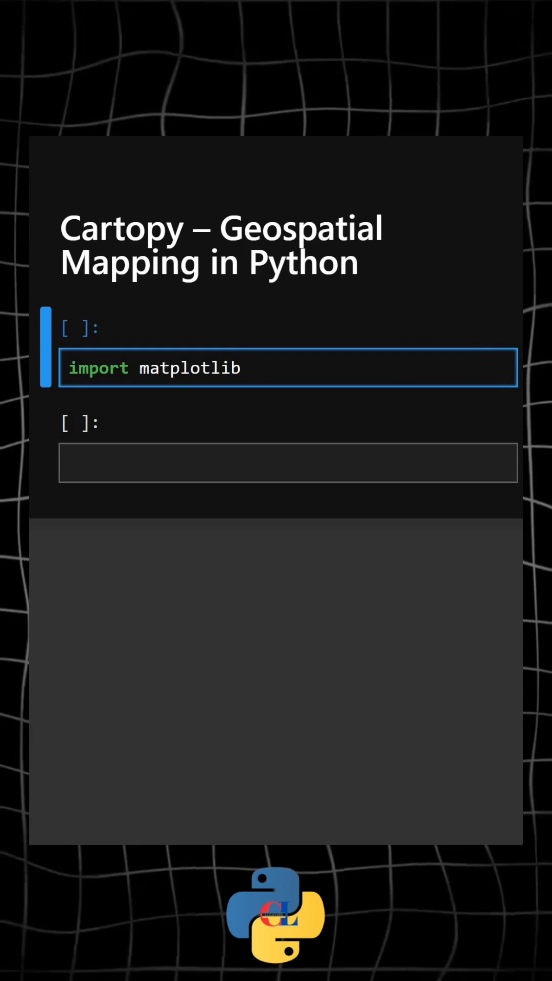
{"action": "type", "text": ".pyplot as plt"}
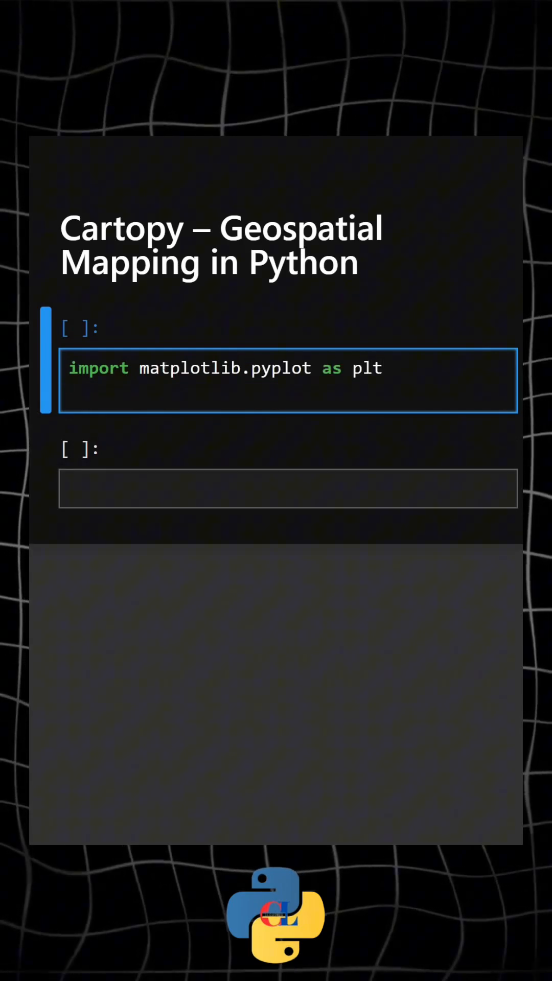
- Add imports of cartopy.crs as ccrs and cartopy.feature as cfeature
{"action": "type", "text": "import"}
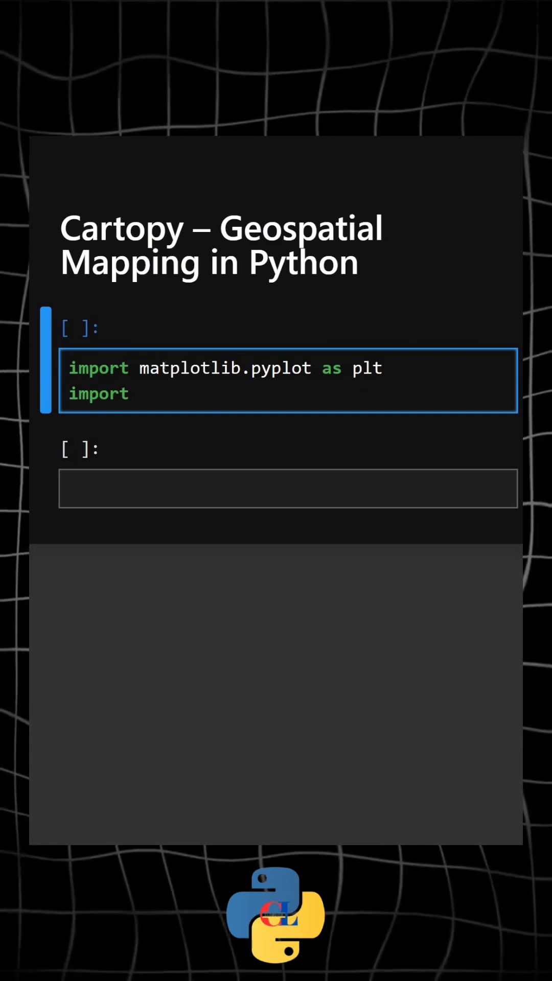
{"action": "type", "text": "cartopy.crs"}
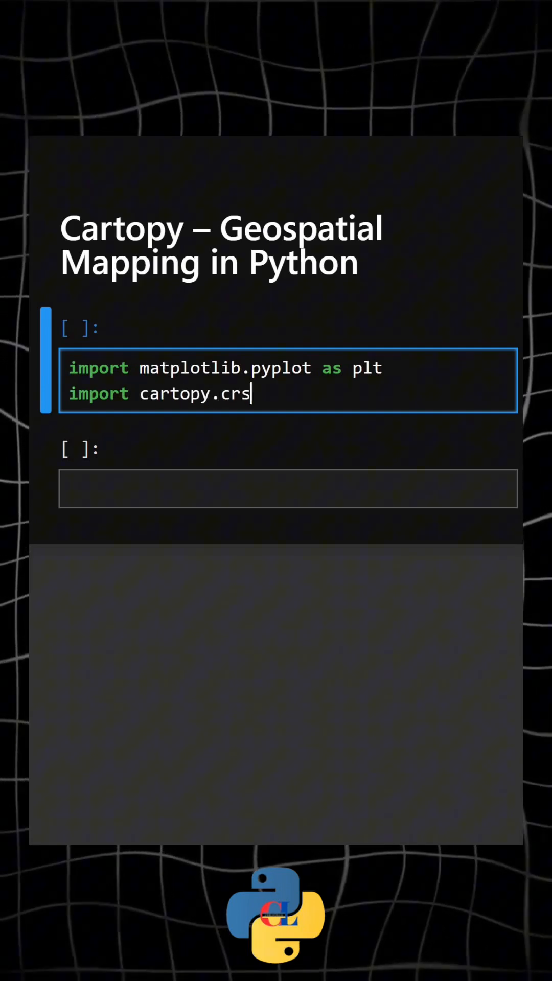
{"action": "type", "text": "as ccrs"}
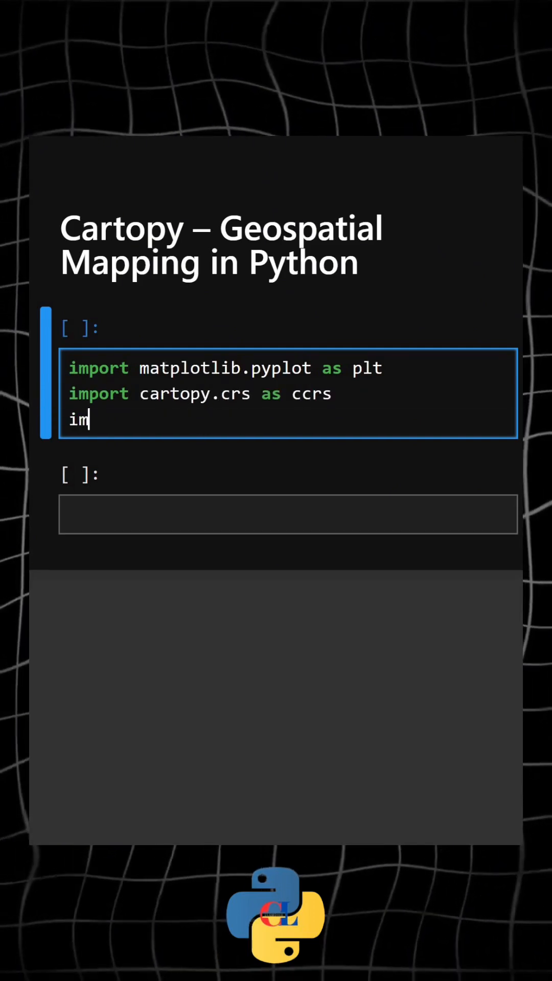
{"action": "type", "text": "port car"}
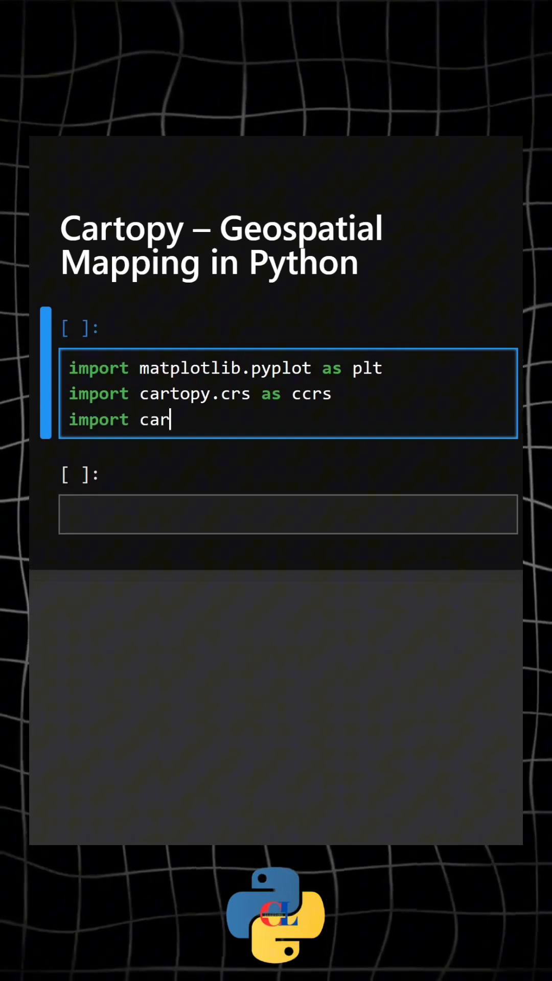
{"action": "type", "text": "topy.feature"}
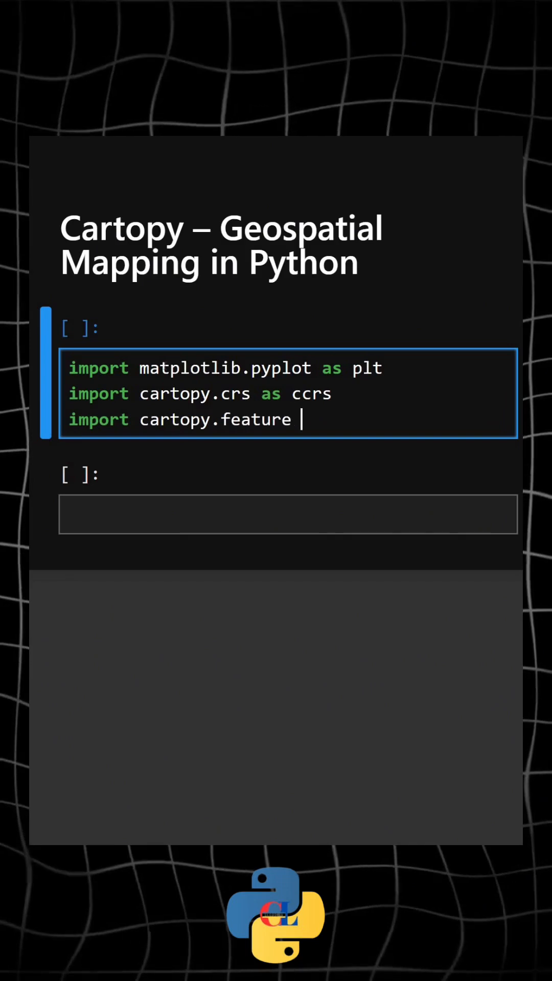
{"action": "type", "text": "as cfeature"}
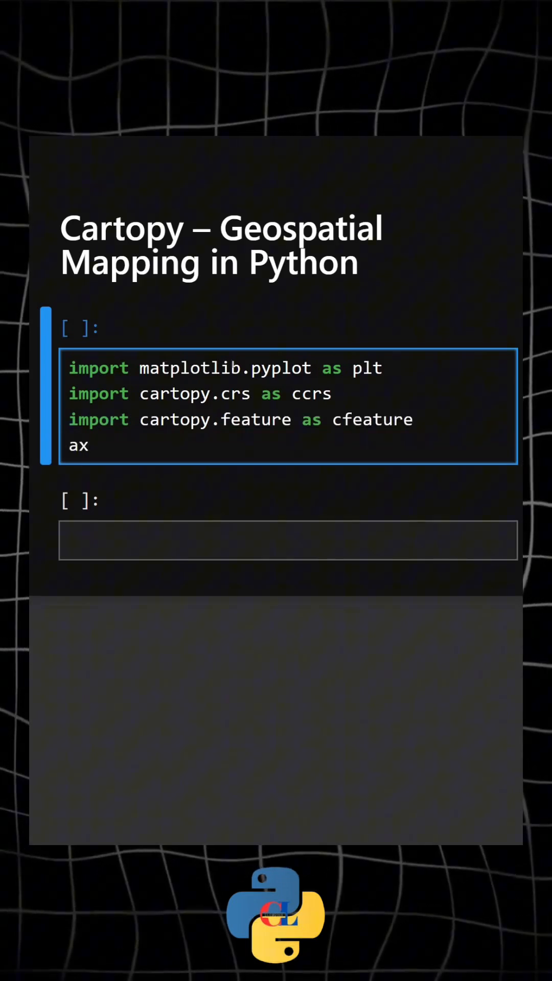
- Write ax=plt.axes(projection=ccrs.PlateCarree()) on the fourth line
{"action": "left_click", "coordinate": [87, 446]}
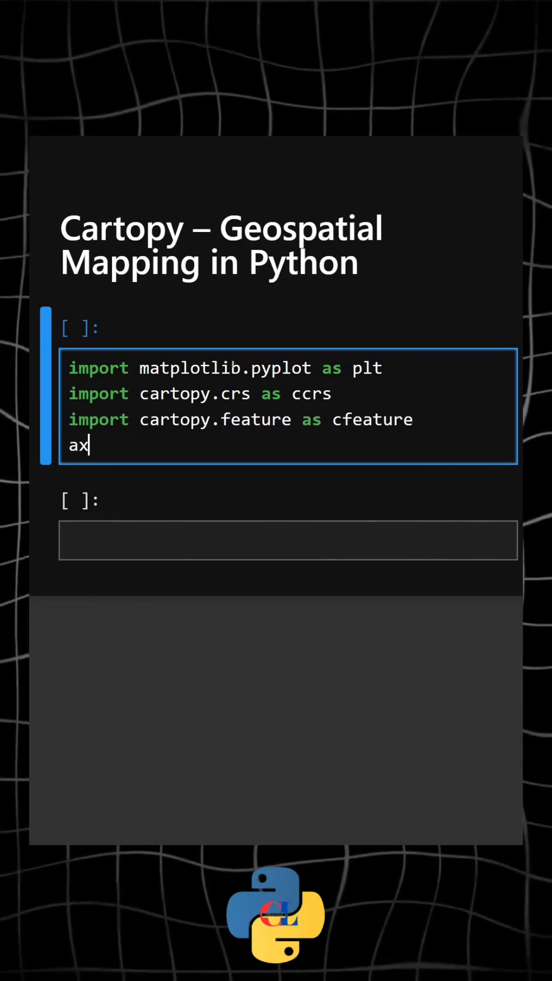
{"action": "type", "text": "=plt"}
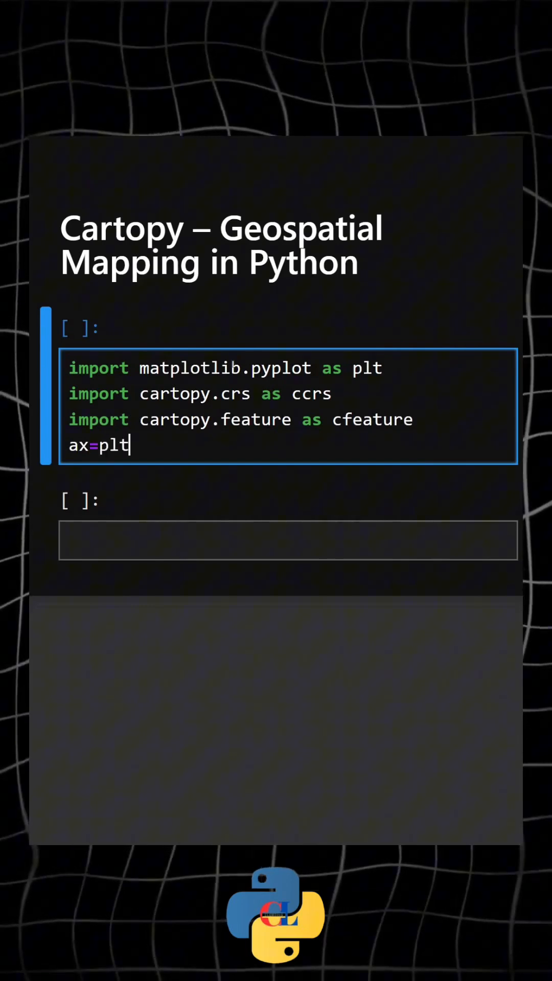
{"action": "type", "text": ".axes(projec"}
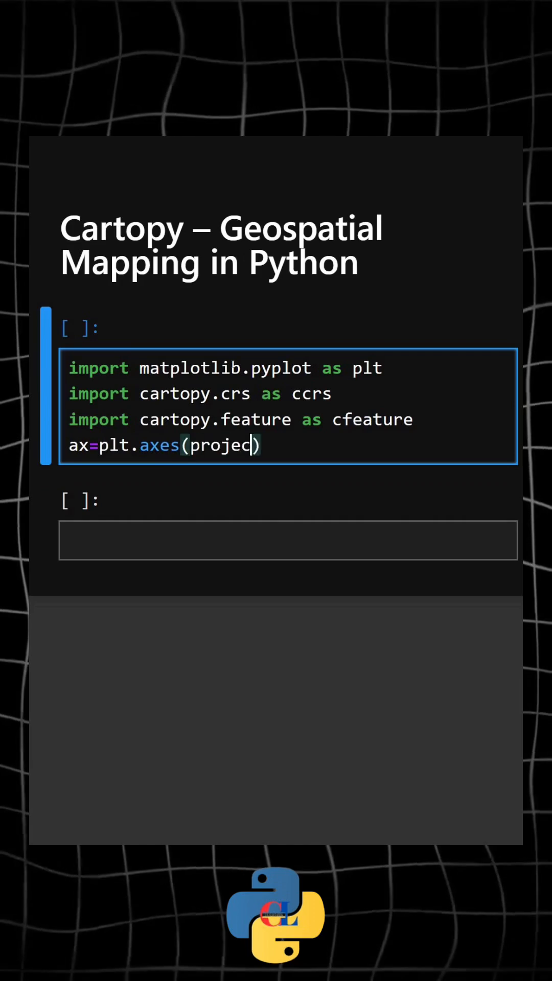
{"action": "type", "text": "tion=ccrs.PlateCarree()"}
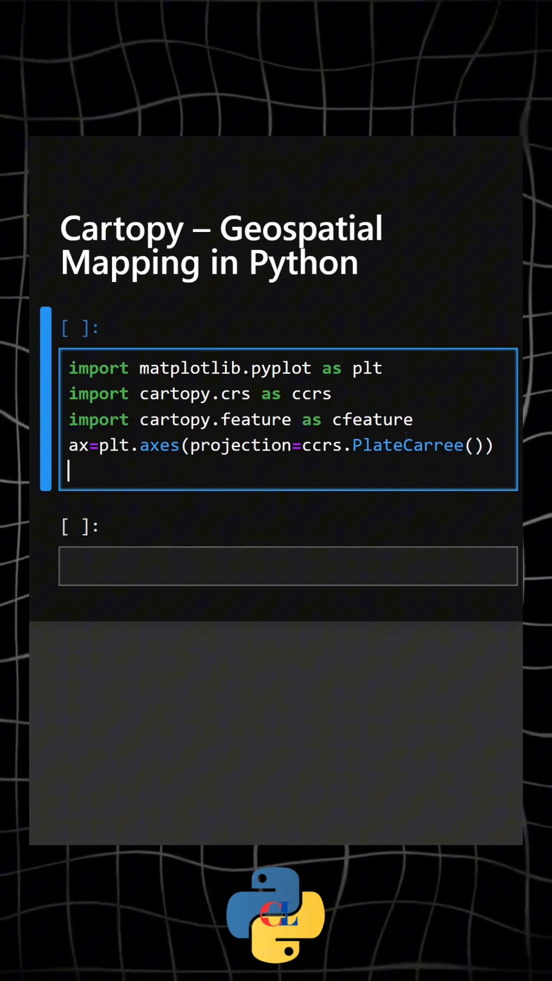
- Write an ax.add_feature line for cfeature.LAND with facecolor='lightblue'
{"action": "type", "text": "ax.add_feature(cfeature.Land,facecol)"}
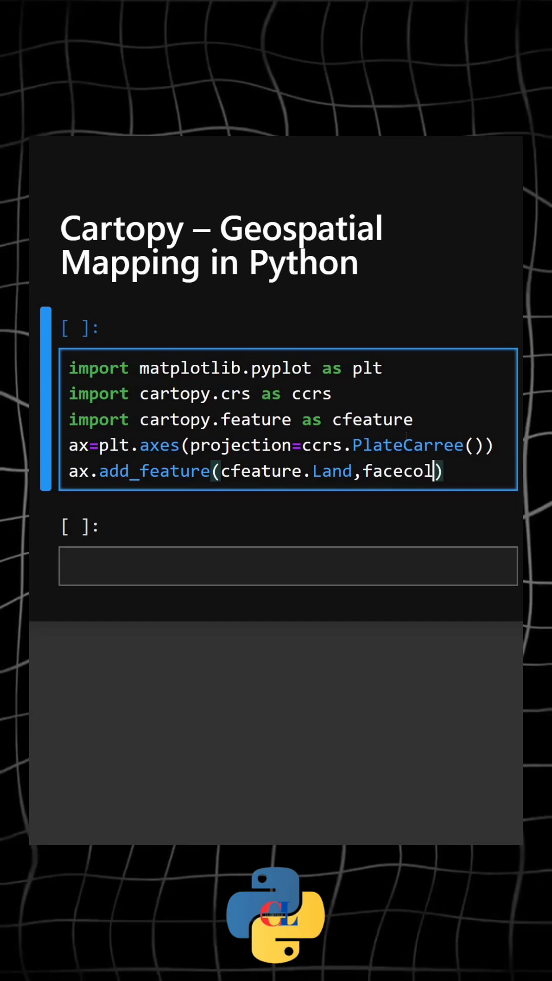
{"action": "type", "text": "or='lightblue'"}
{"action": "type", "text": "ax.as=dd"}
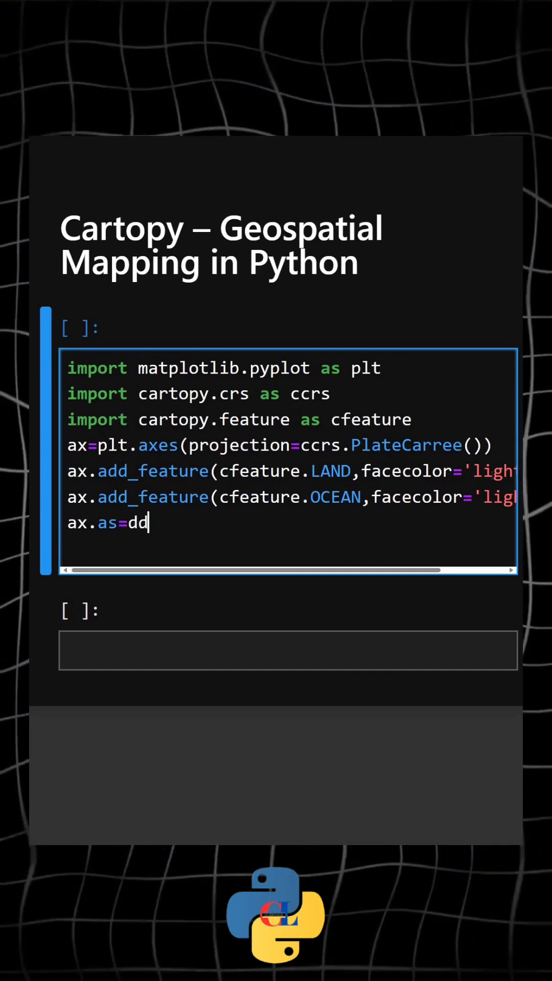
- Add cfeature.COASTLINE, plt.title("Simple World Map") and plt.show() lines
{"action": "type", "text": "_feature(cfeature.COASTLINE)"}
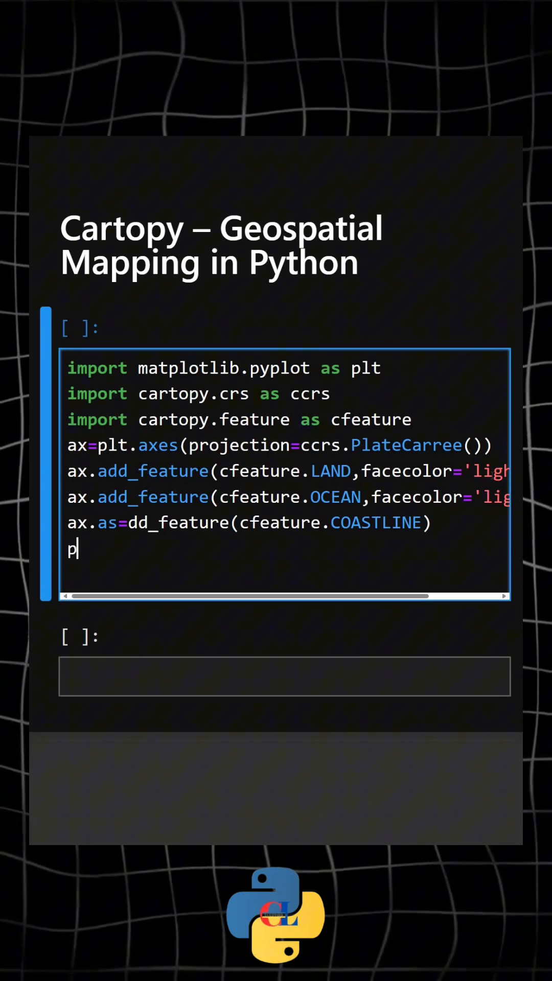
{"action": "type", "text": "lt.ti"}
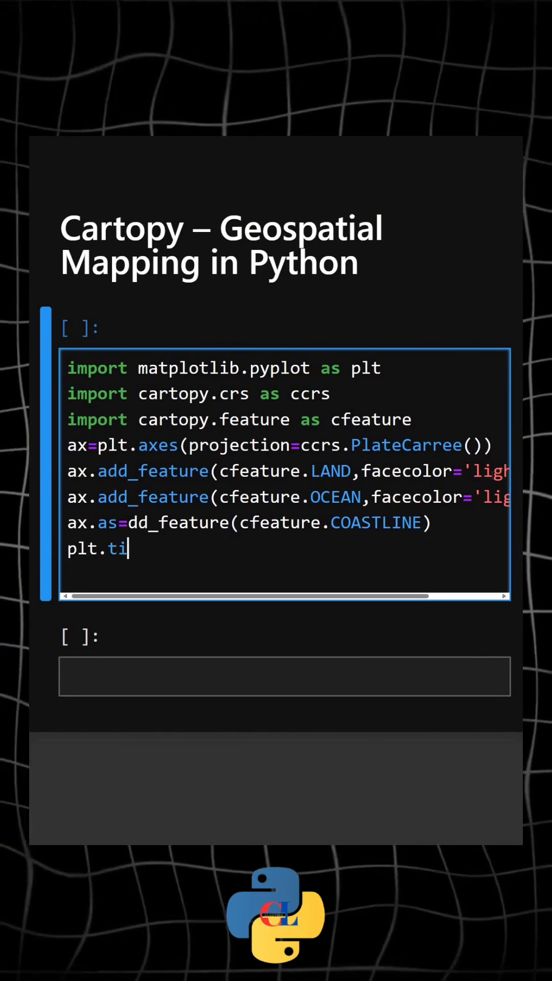
{"action": "type", "text": "tle(\"Simple World Map\")"}
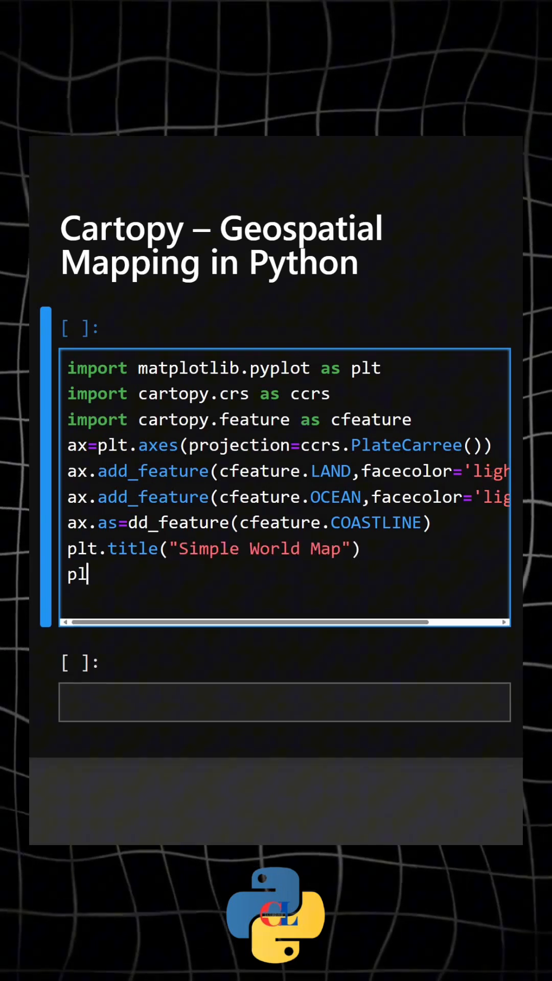
{"action": "type", "text": "t.show()"}
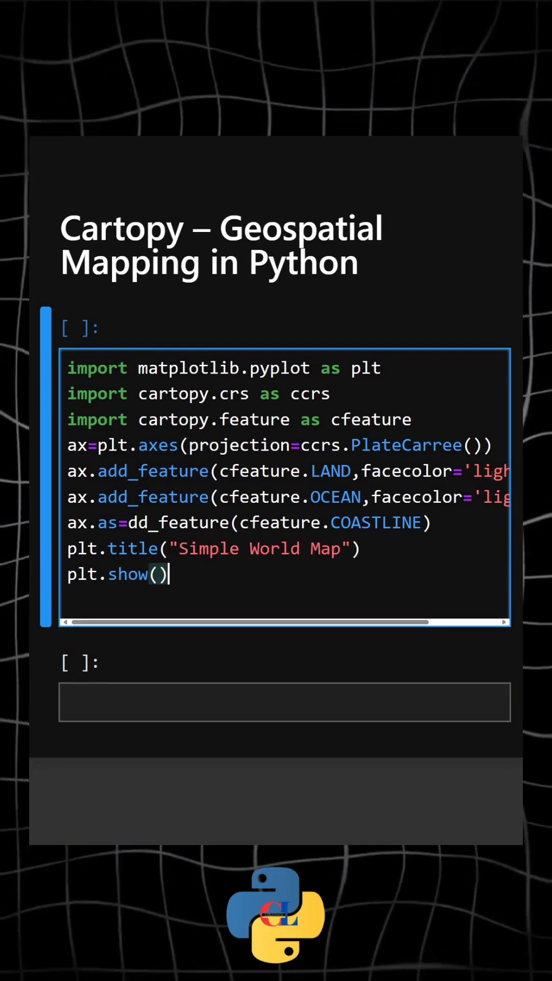